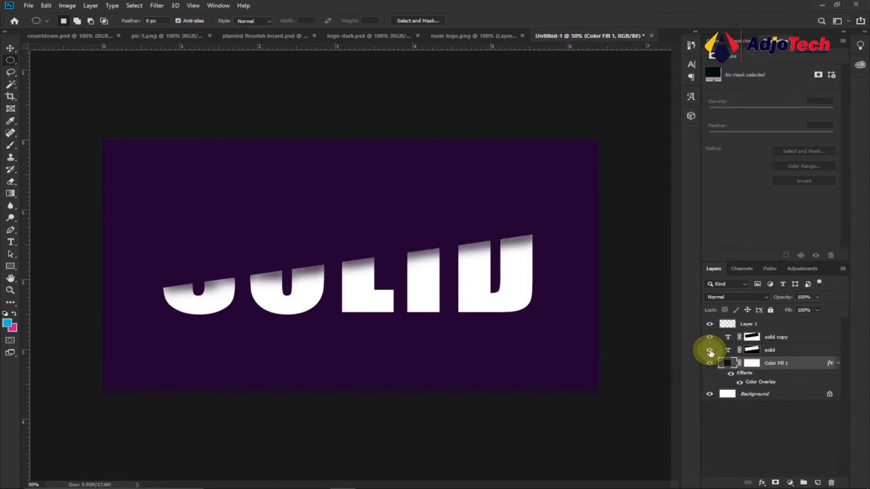
Show the hidden layers to preview the finished sliced SOLID example on purple.
left_click(709, 351)
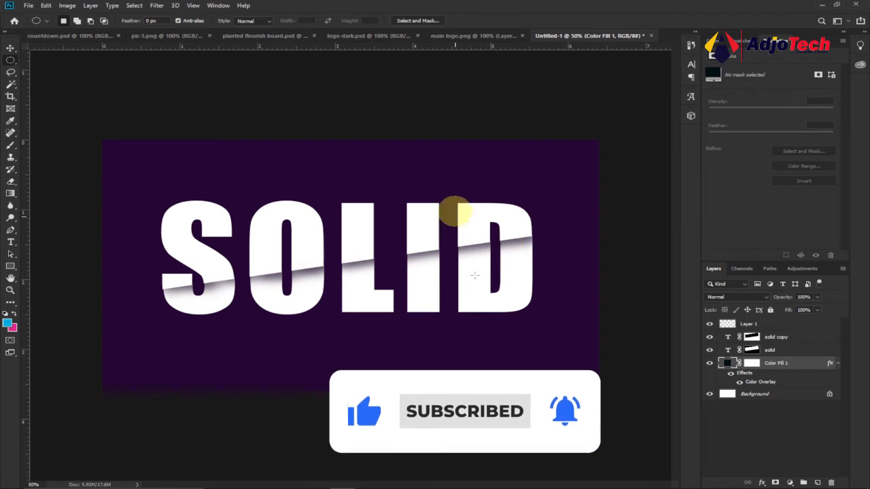
left_click(29, 5)
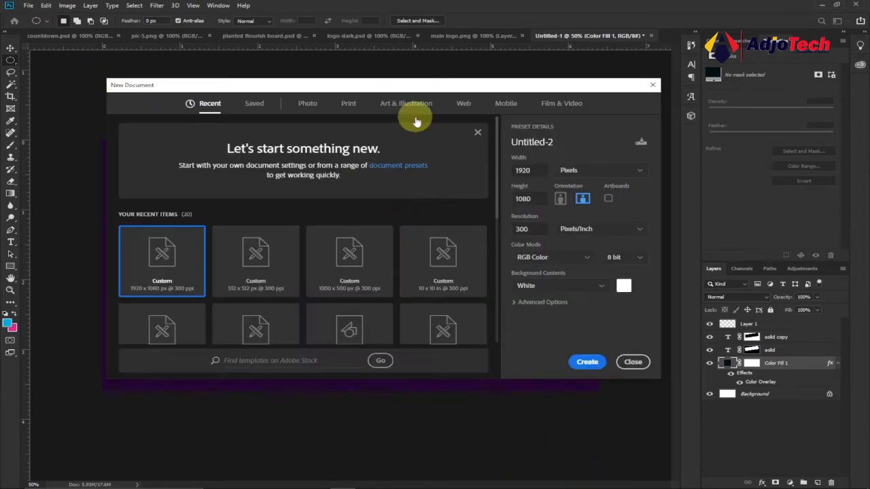
mouse_move(486, 215)
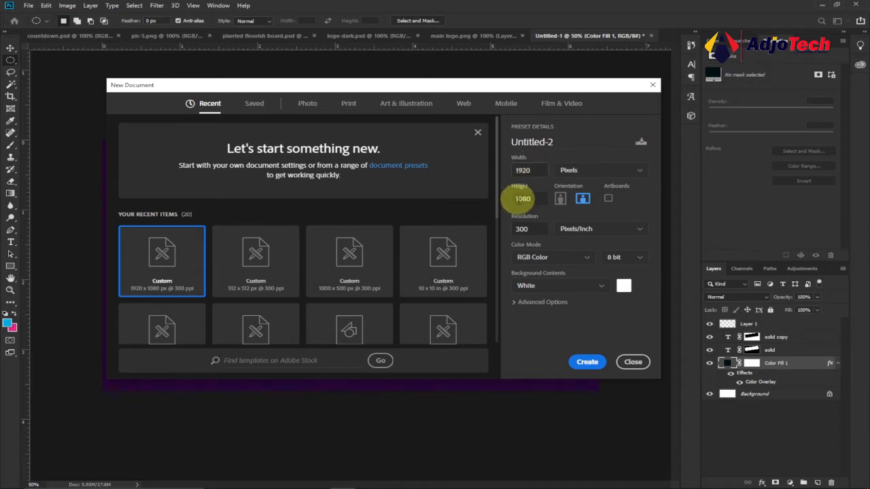
Create the new 1920×1080 pixel, 300 ppi document with a white background.
left_click(633, 361)
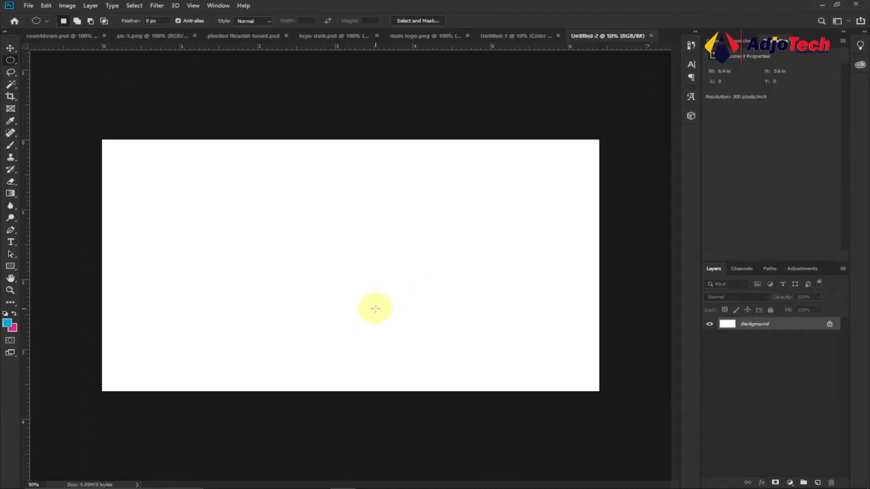
Add a Solid Color fill layer in deep red covering the whole canvas.
left_click(505, 36)
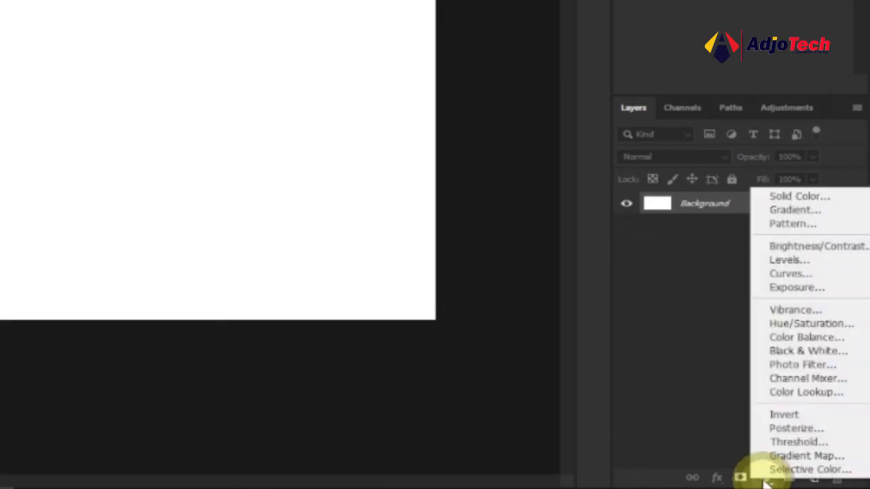
mouse_move(799, 195)
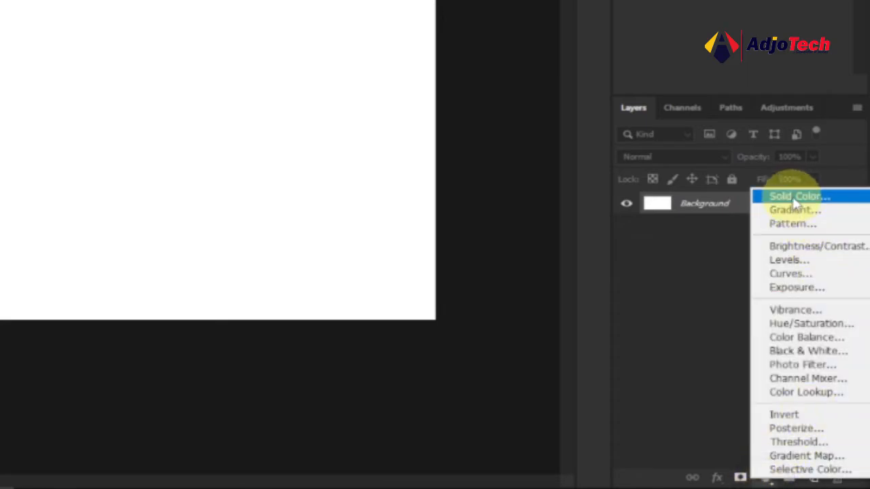
left_click(794, 196)
type("43070f")
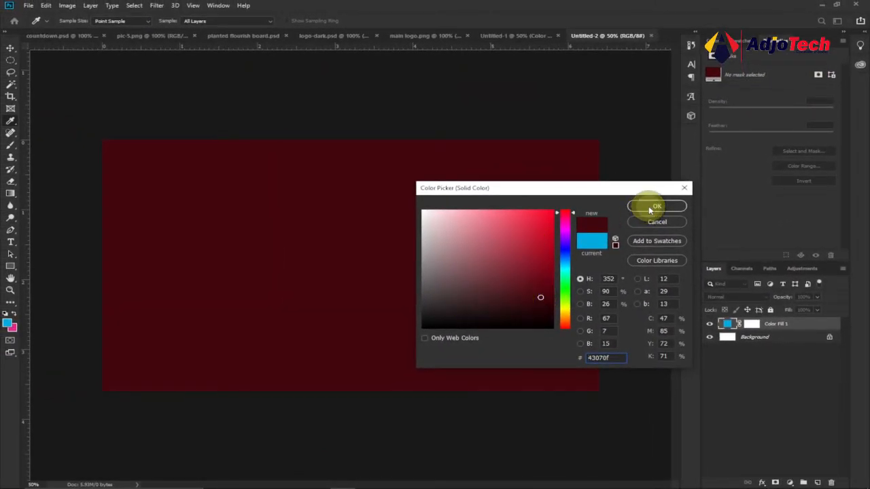
left_click(655, 206)
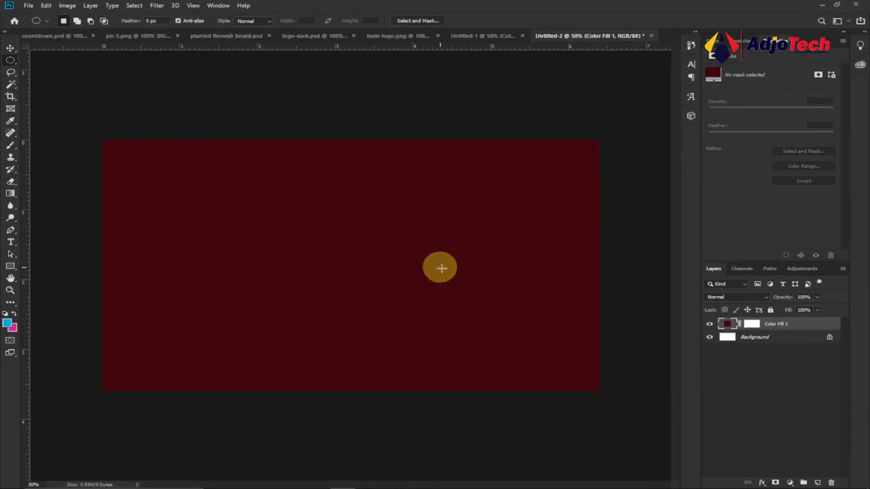
mouse_move(435, 269)
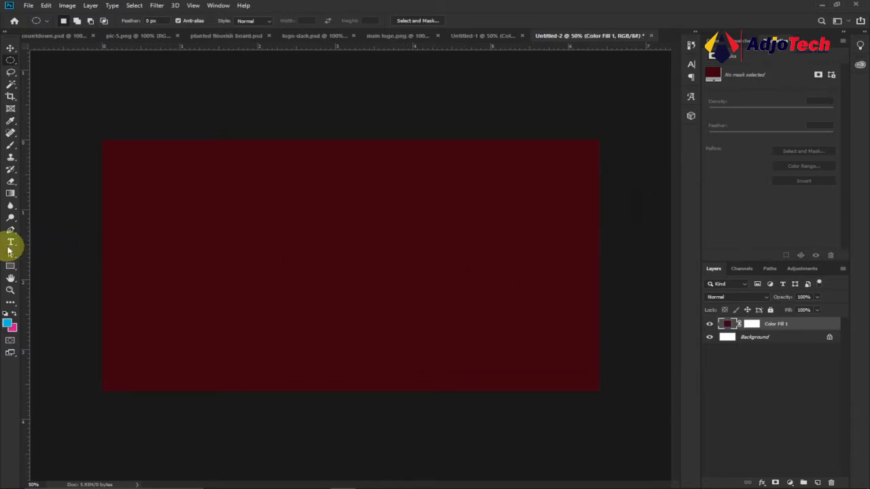
Type SLICED in large 72 pt bold white text over the red fill.
left_click(10, 242)
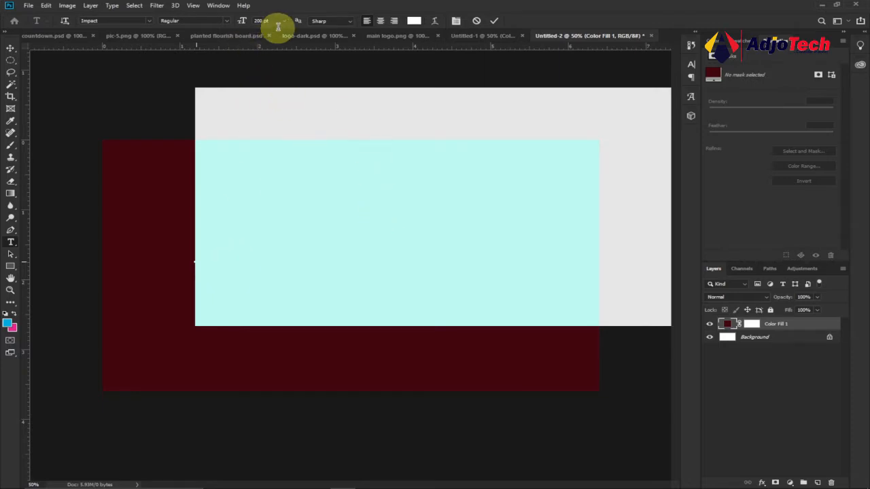
left_click(270, 20)
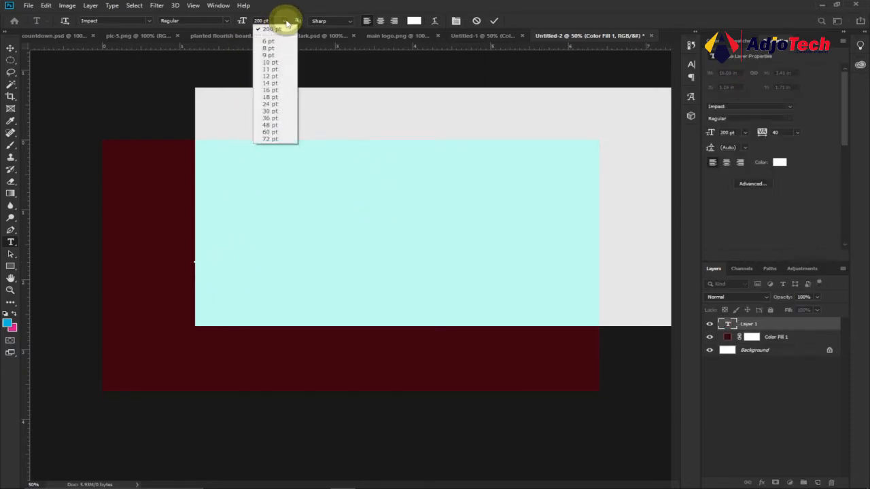
left_click(269, 139)
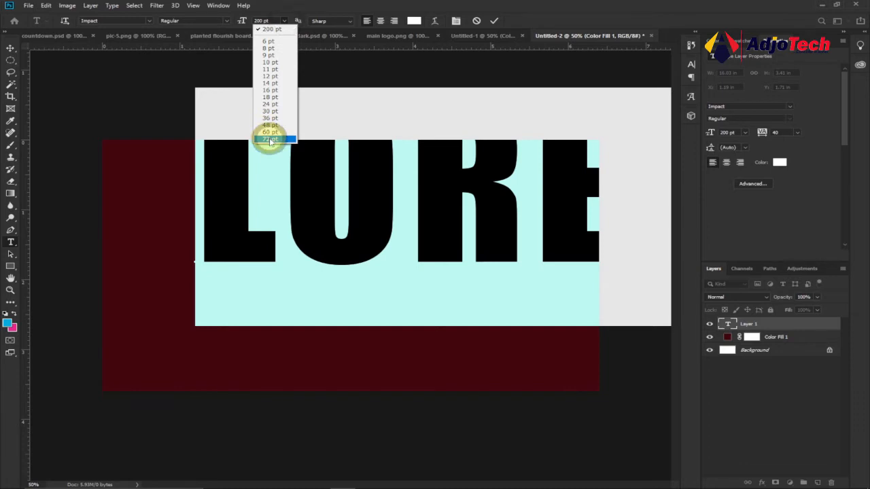
left_click(269, 138)
type("SLIC")
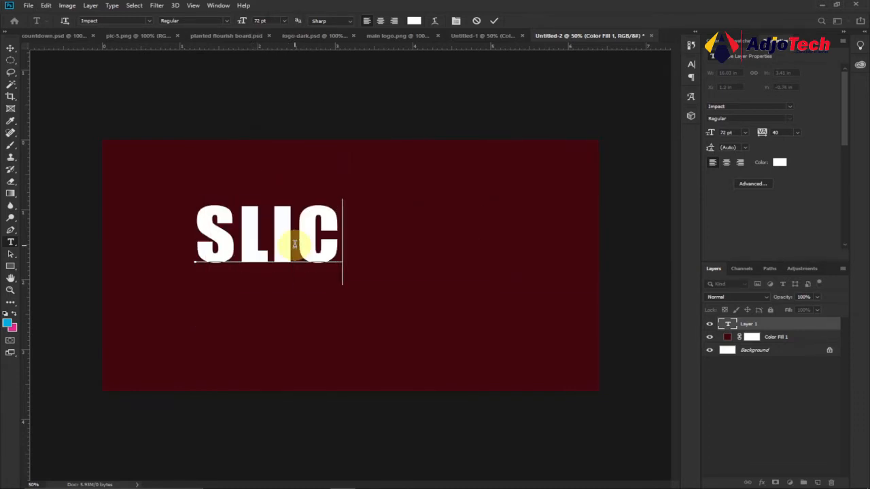
type("ED")
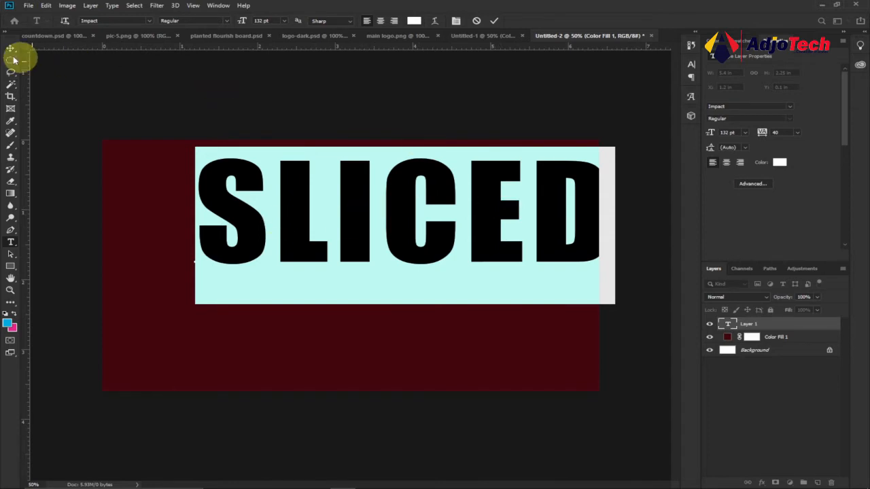
left_click(11, 52)
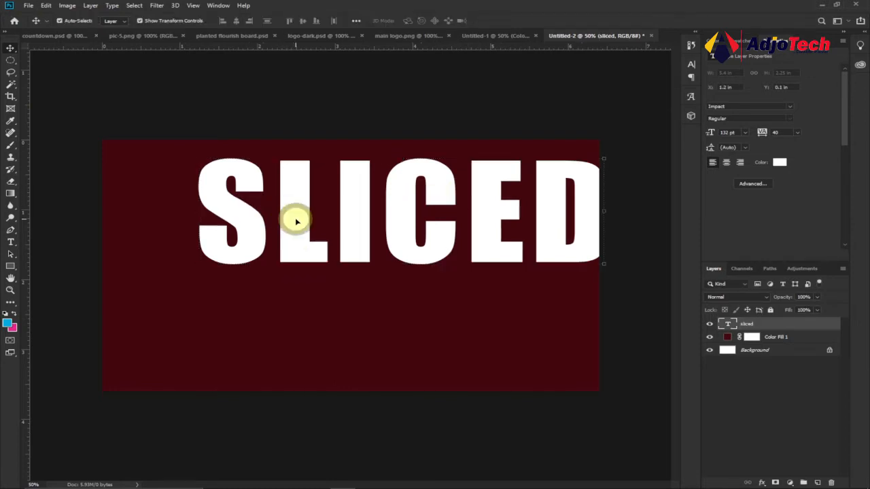
Drag the SLICED text layer to the centre of the canvas.
left_click_drag(296, 220, 244, 270)
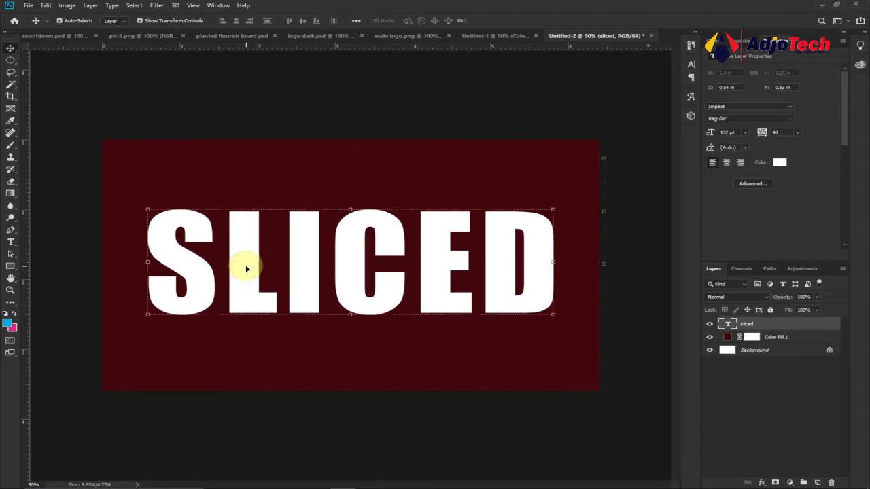
mouse_move(138, 149)
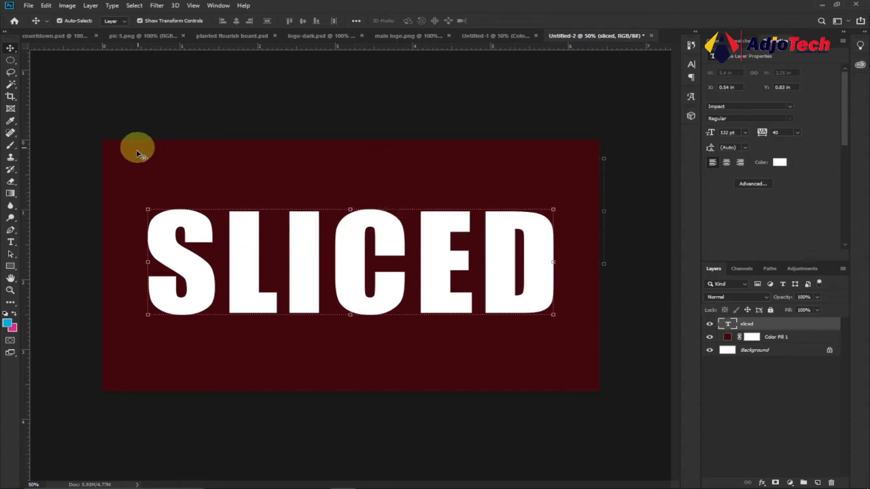
mouse_move(460, 189)
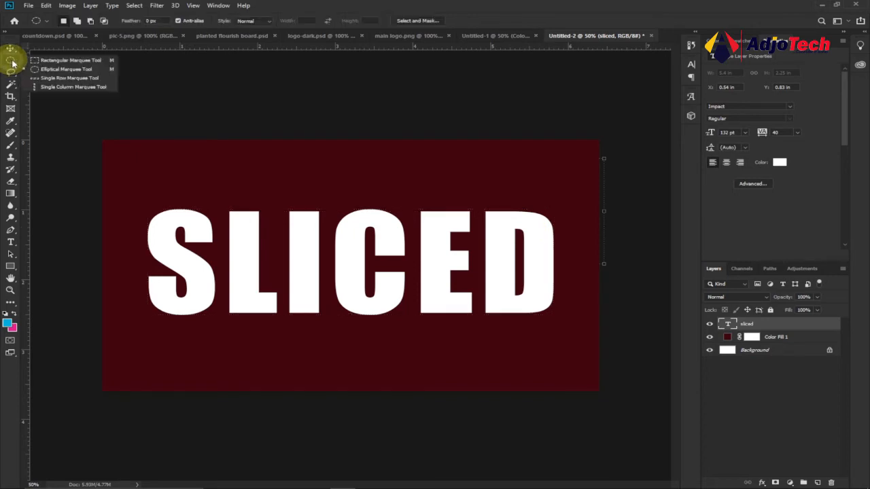
mouse_move(54, 60)
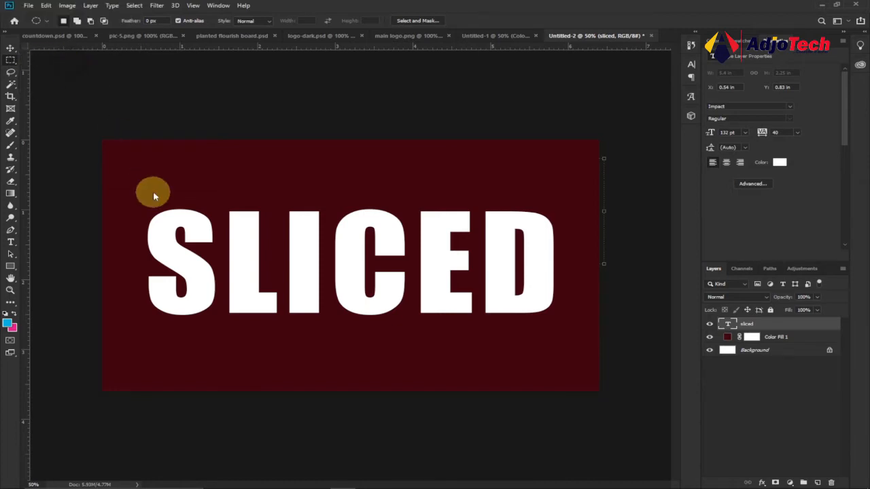
mouse_move(124, 162)
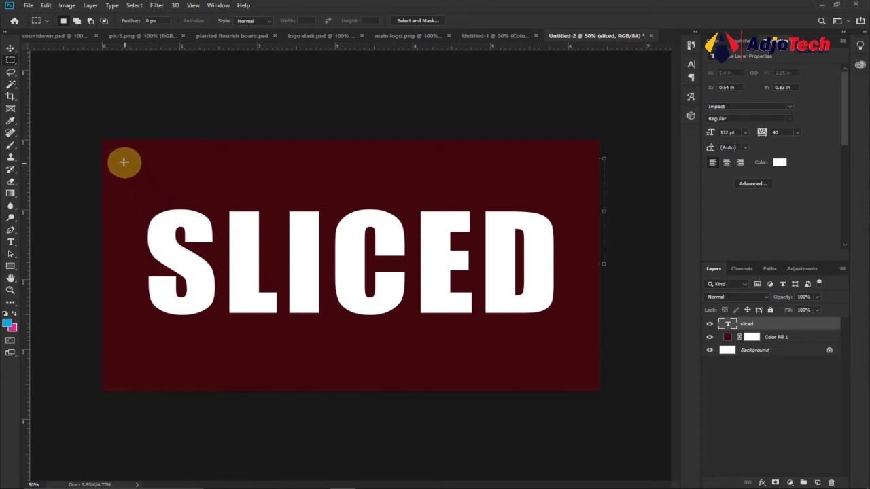
Marquee-select the top half of SLICED across the whole word.
left_click_drag(124, 162, 442, 279)
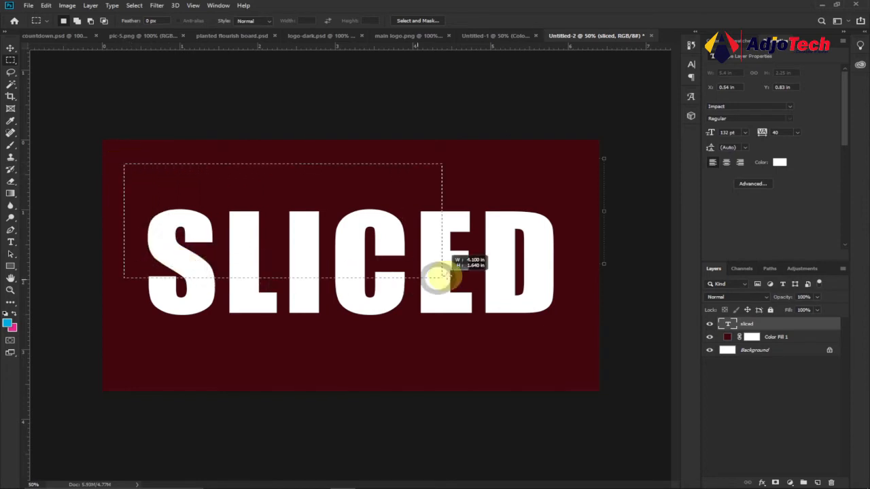
left_click_drag(441, 274, 583, 273)
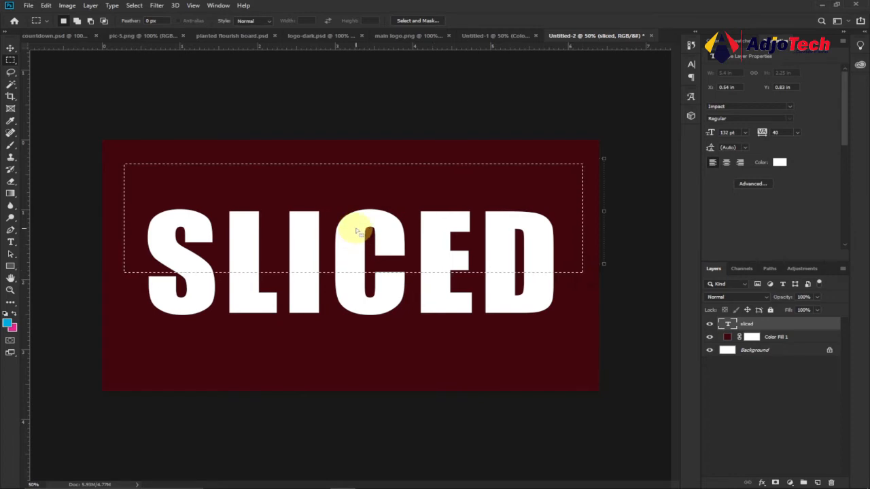
mouse_move(333, 234)
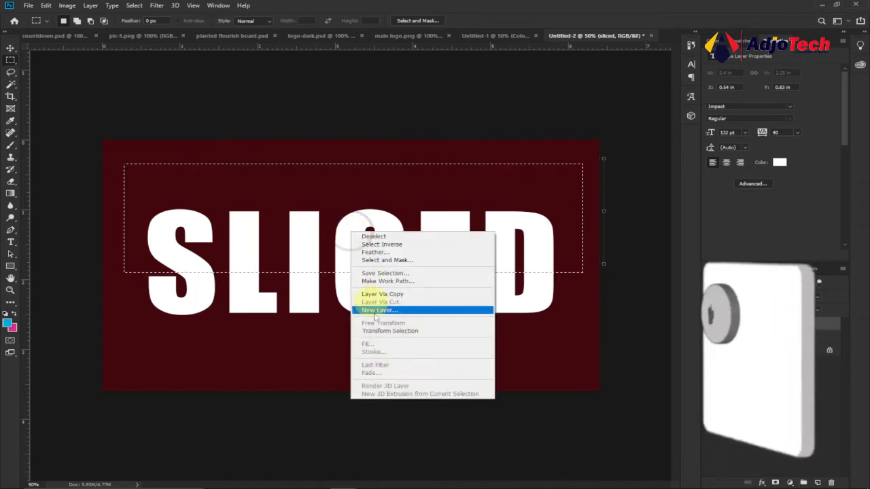
left_click(383, 322)
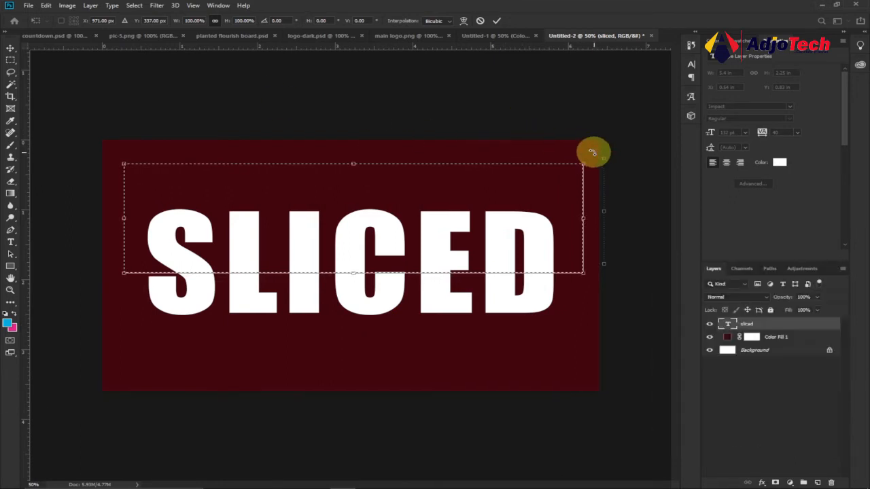
Rotate the selection to a diagonal slant with Transform Selection and commit it.
left_click_drag(593, 151, 584, 129)
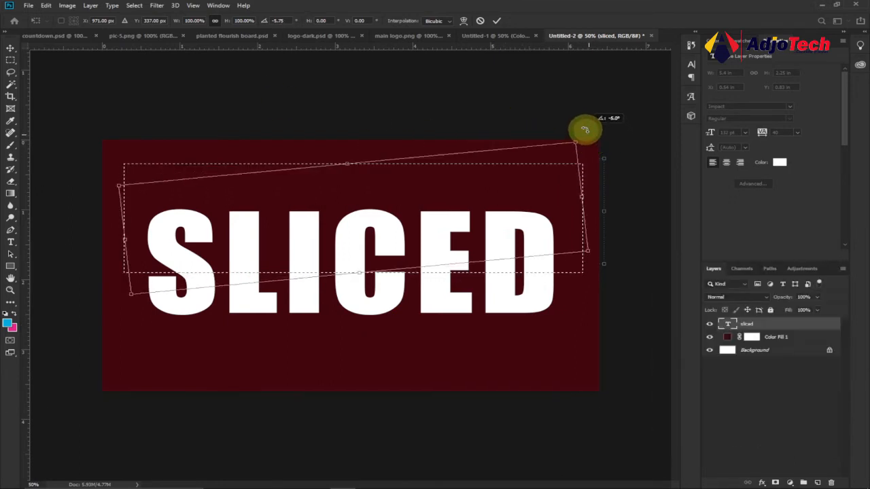
left_click_drag(584, 129, 582, 122)
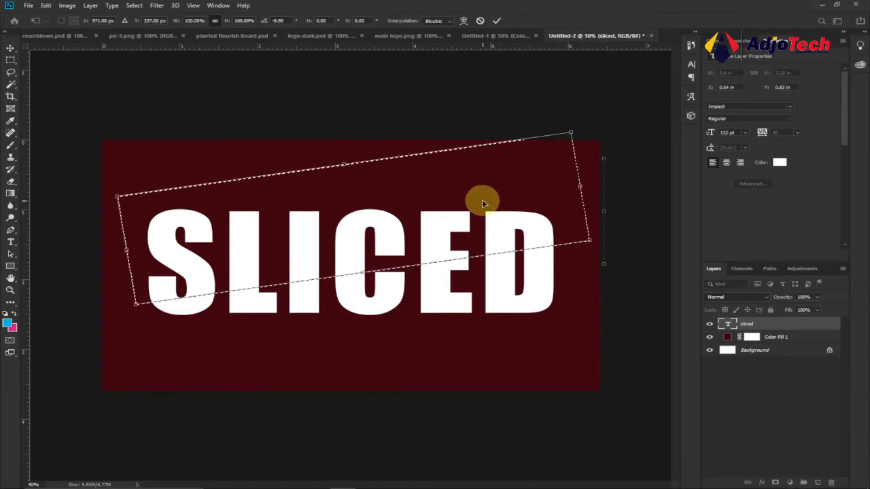
mouse_move(370, 265)
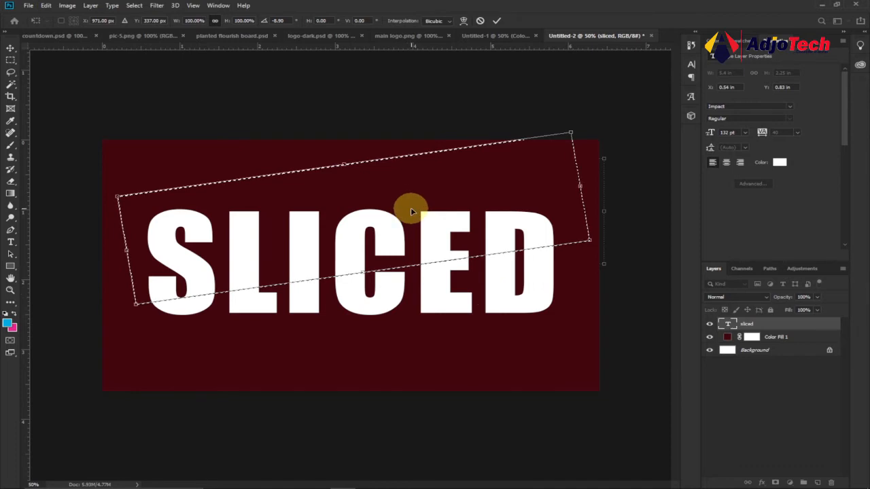
left_click(497, 20)
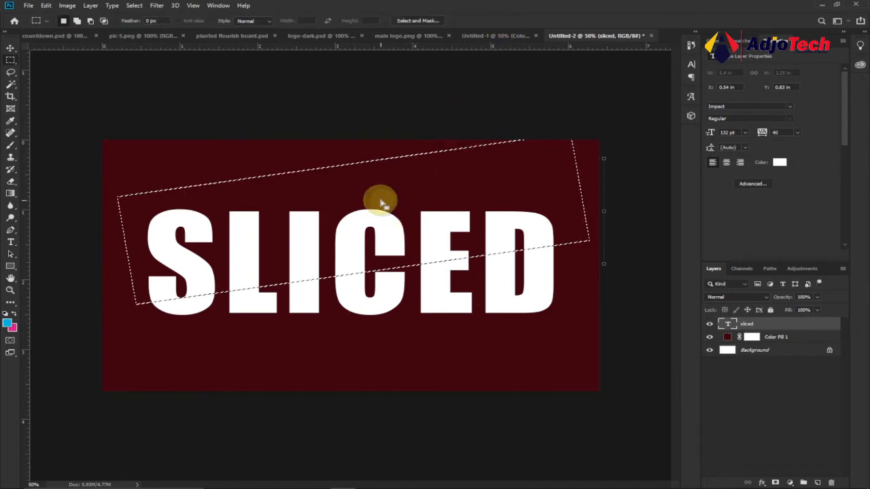
mouse_move(326, 187)
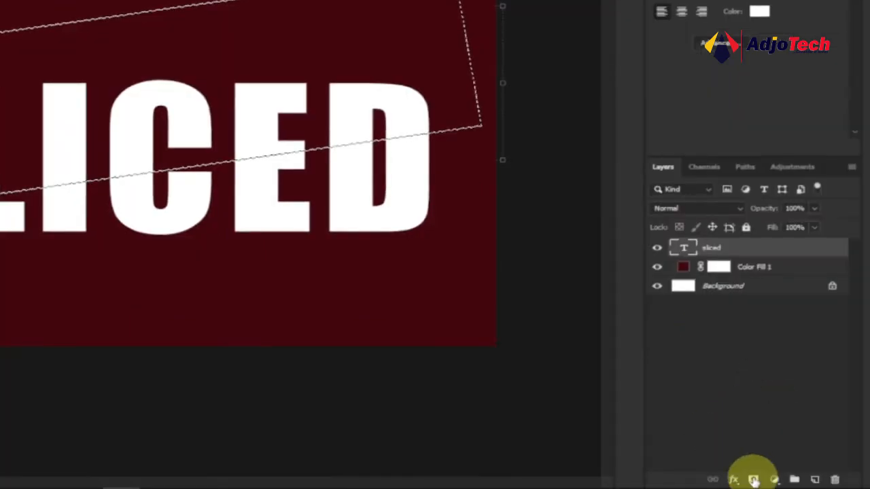
mouse_move(753, 480)
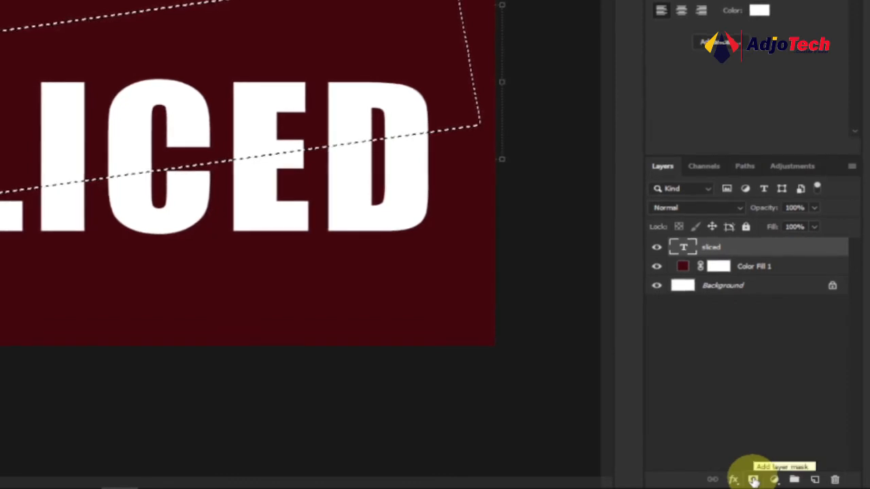
Add a layer mask so only the text above the diagonal remains visible.
left_click(753, 478)
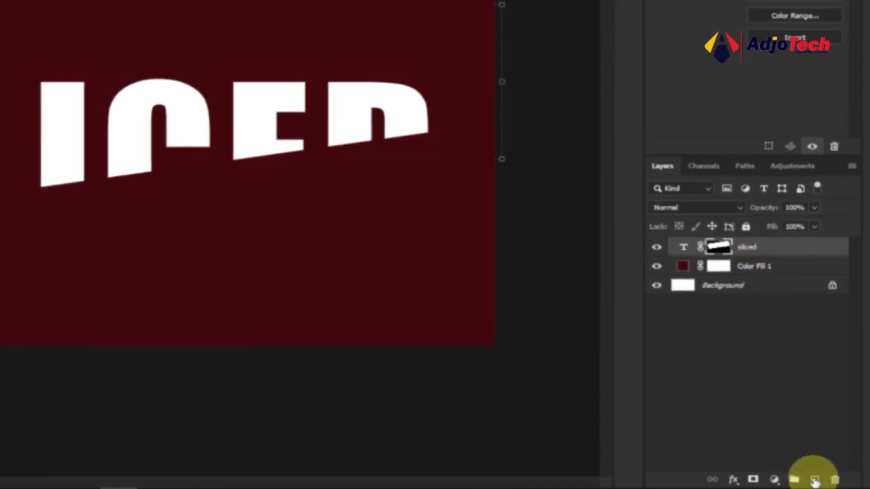
mouse_move(815, 479)
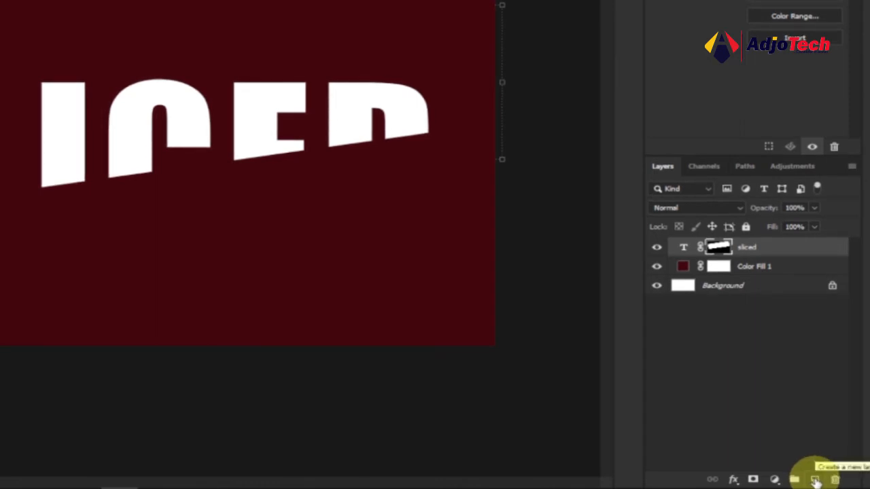
mouse_move(782, 250)
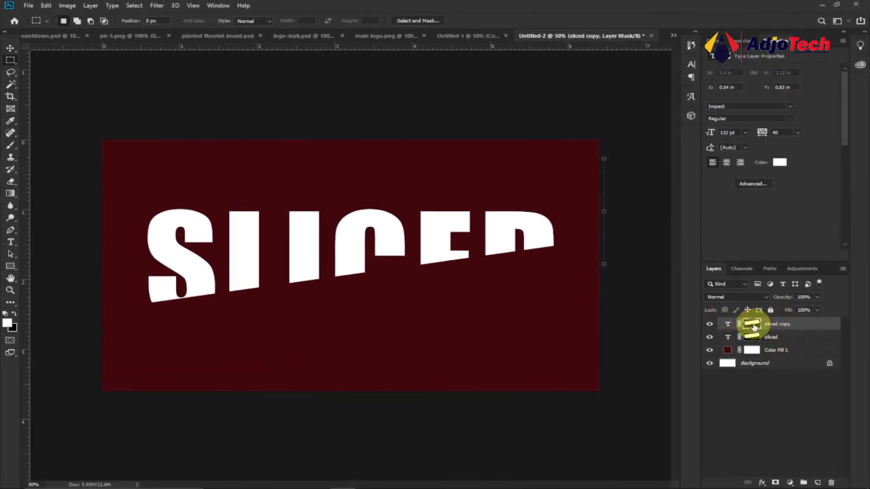
Invert the copy's mask with Ctrl+I to reveal the other half, ready to offset it.
key("ctrl+i")
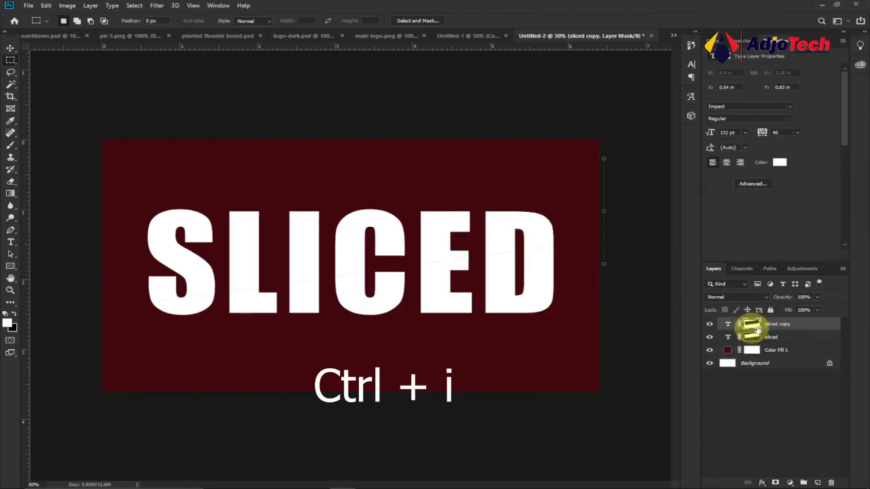
key("ctrl+i")
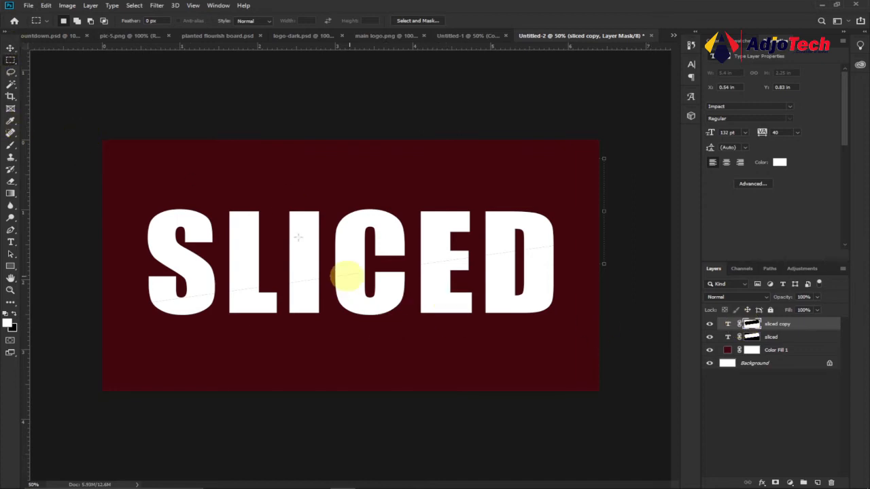
left_click(11, 49)
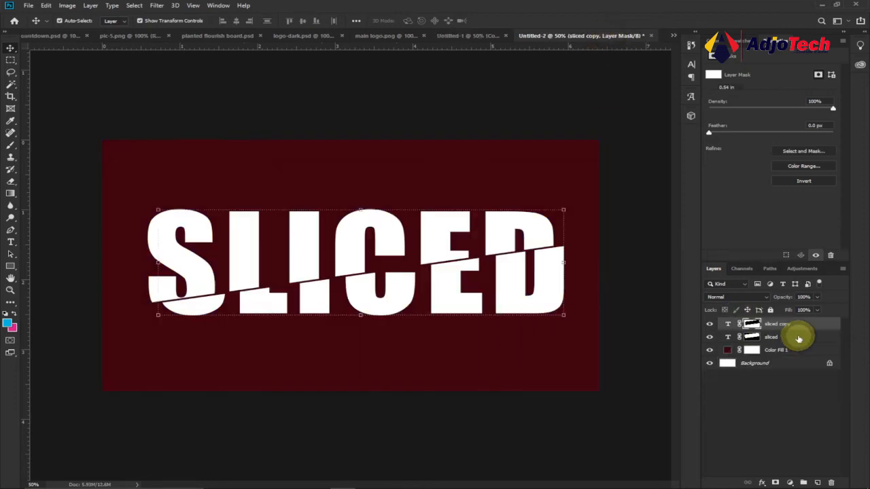
Toggle between the original and copy text layers in the Layers panel.
left_click(777, 323)
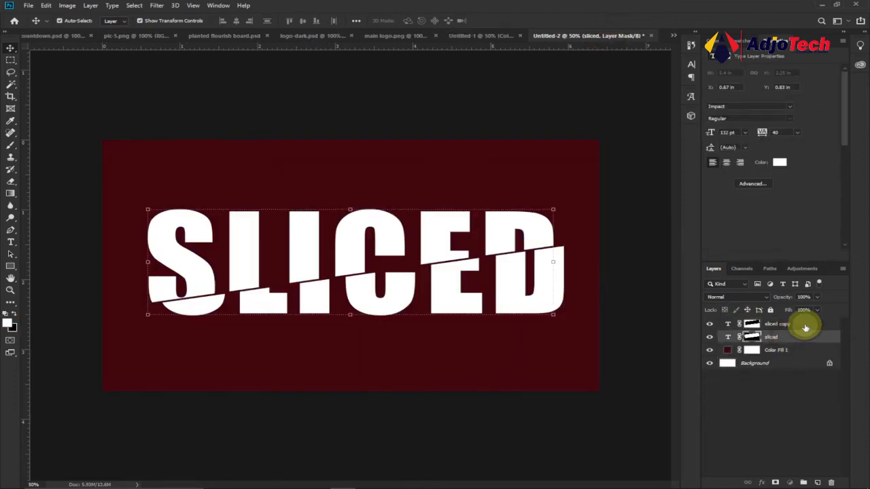
left_click(778, 323)
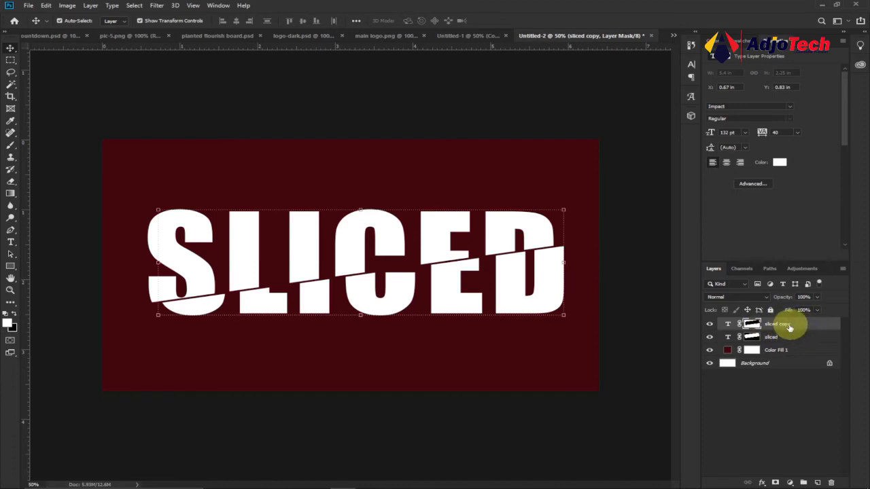
mouse_move(786, 331)
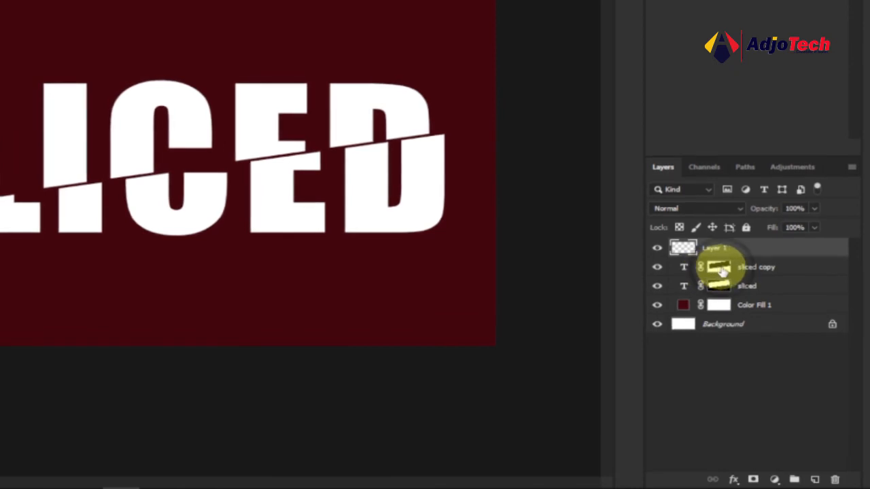
Load the copied half's diagonal mask as an active selection.
right_click(718, 267)
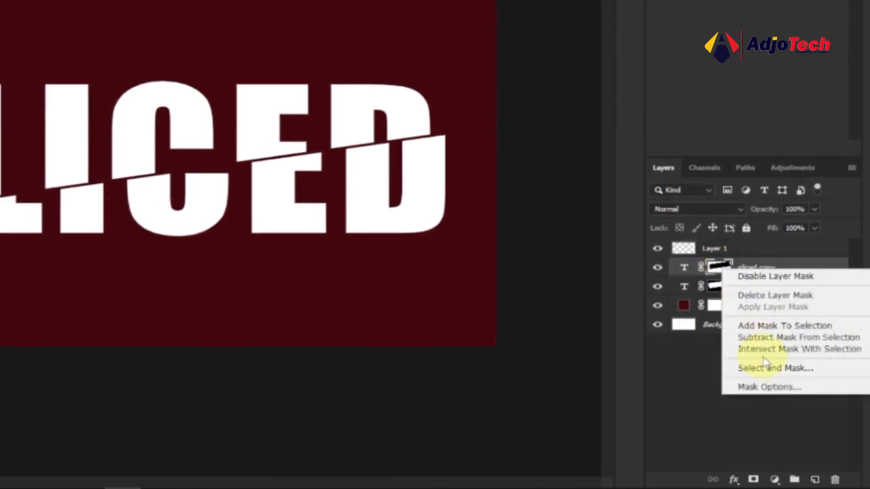
mouse_move(772, 348)
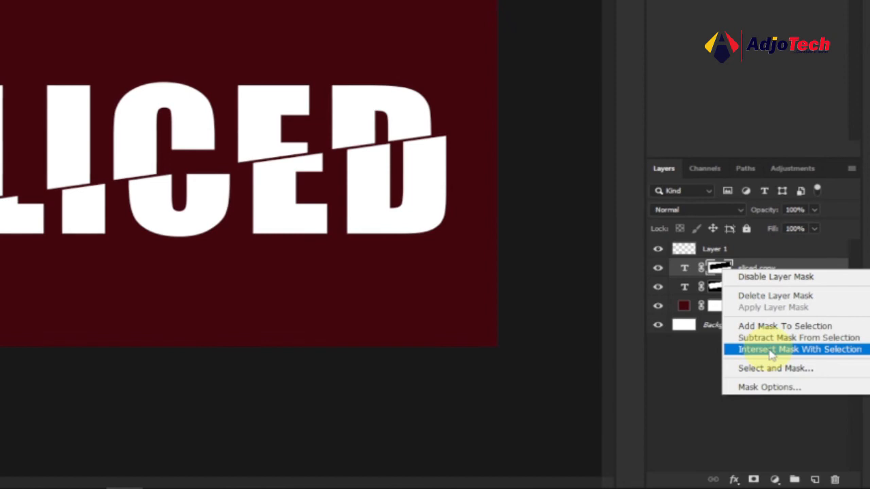
left_click(799, 348)
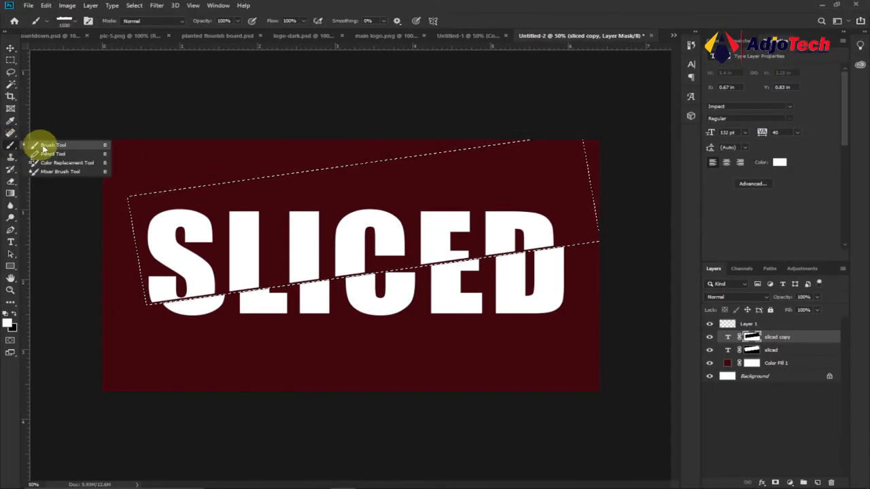
Switch to the Brush tool to paint a soft black shadow along the cut edge.
left_click(46, 144)
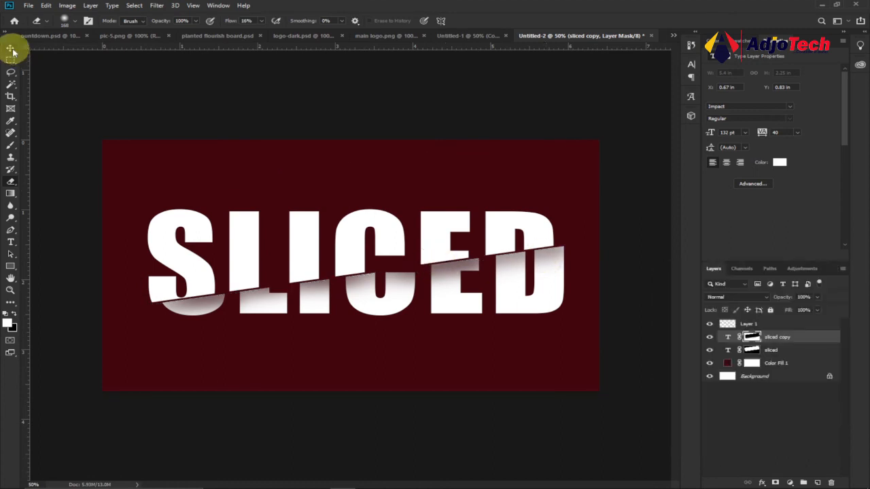
Nudge the shadow layer into place just beneath the diagonal cut and zoom out to inspect.
left_click(11, 49)
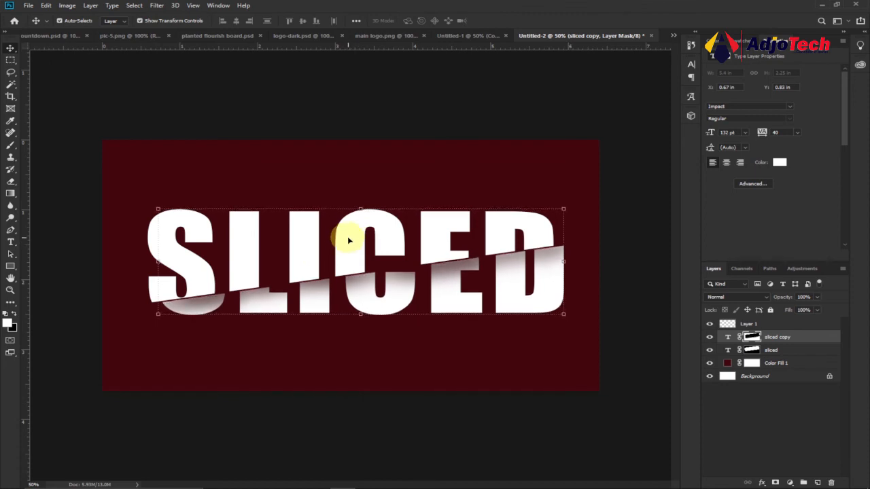
left_click_drag(350, 242, 348, 238)
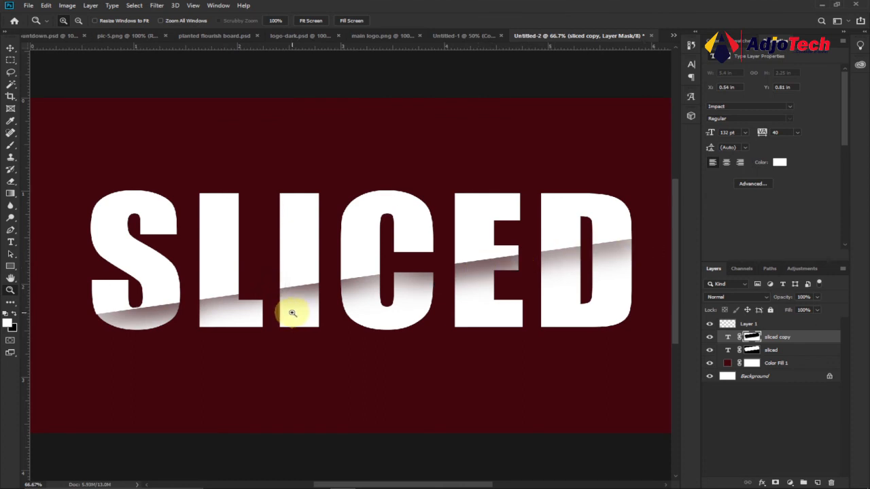
key("alt")
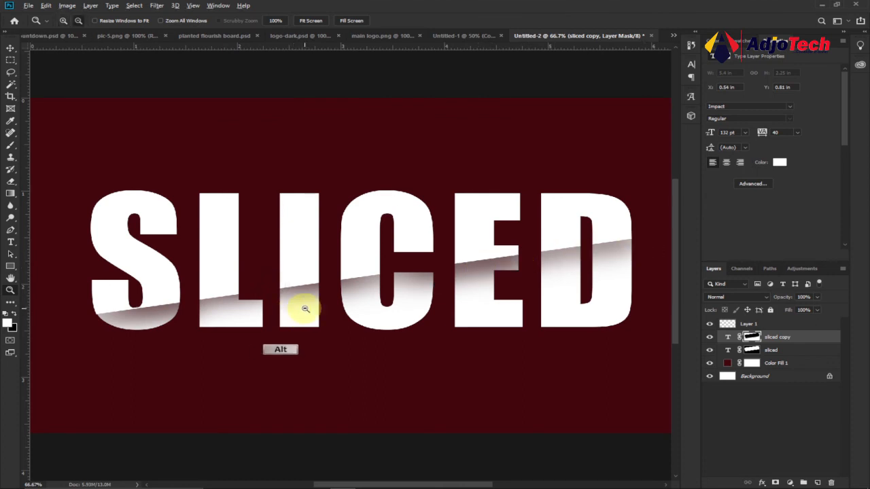